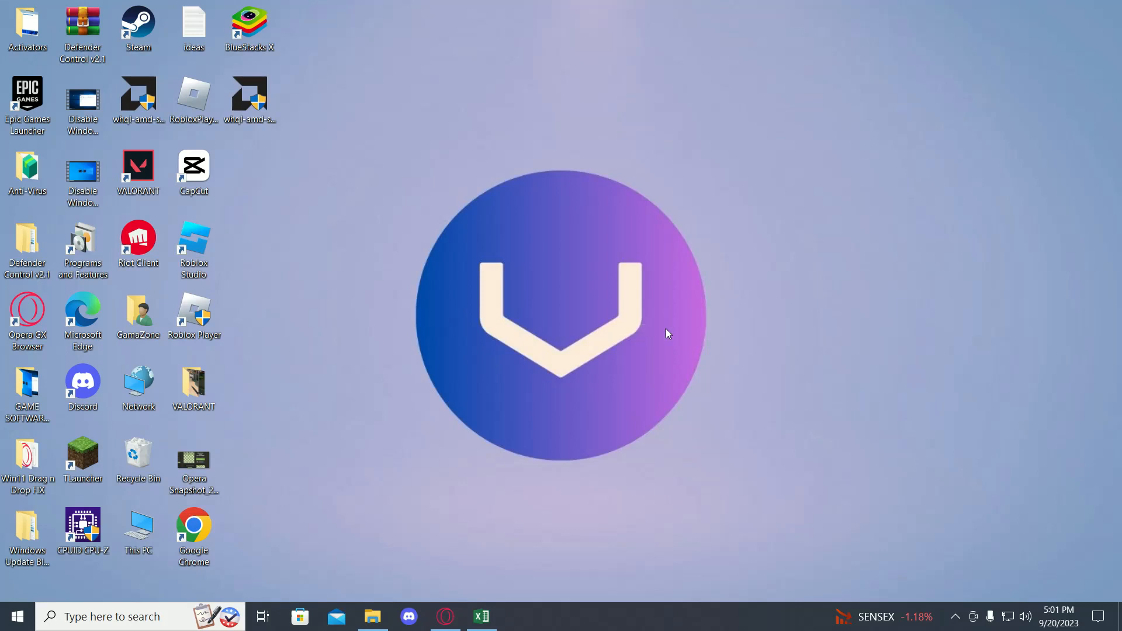
mouse_move(231, 567)
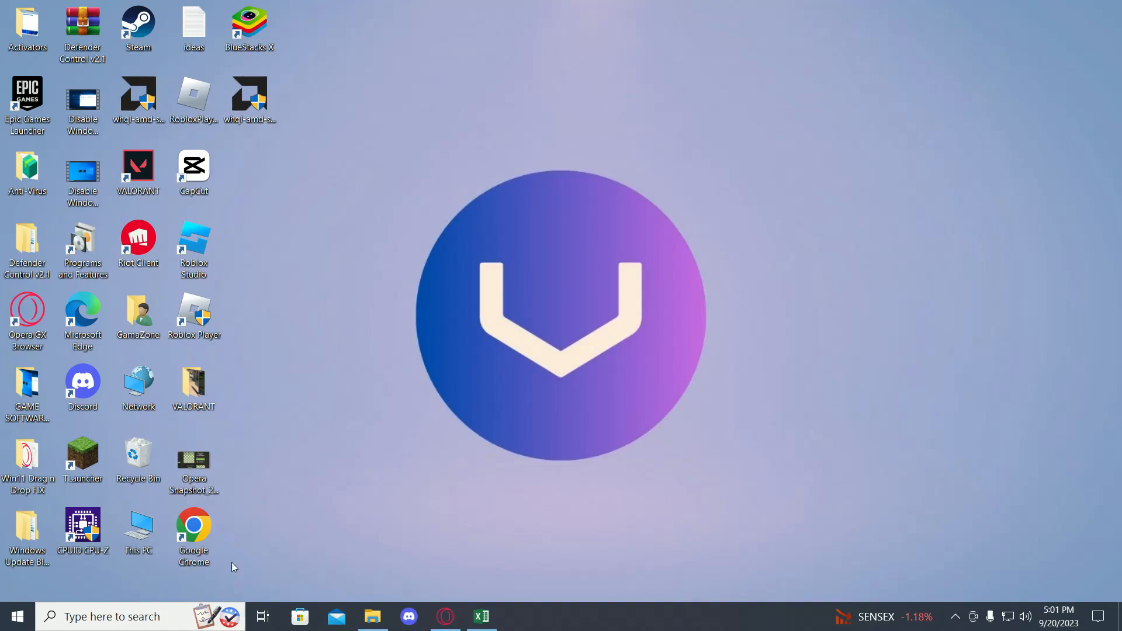
- Launch Google Chrome from the desktop and start entering 'discord.' in the address bar
double_click(193, 529)
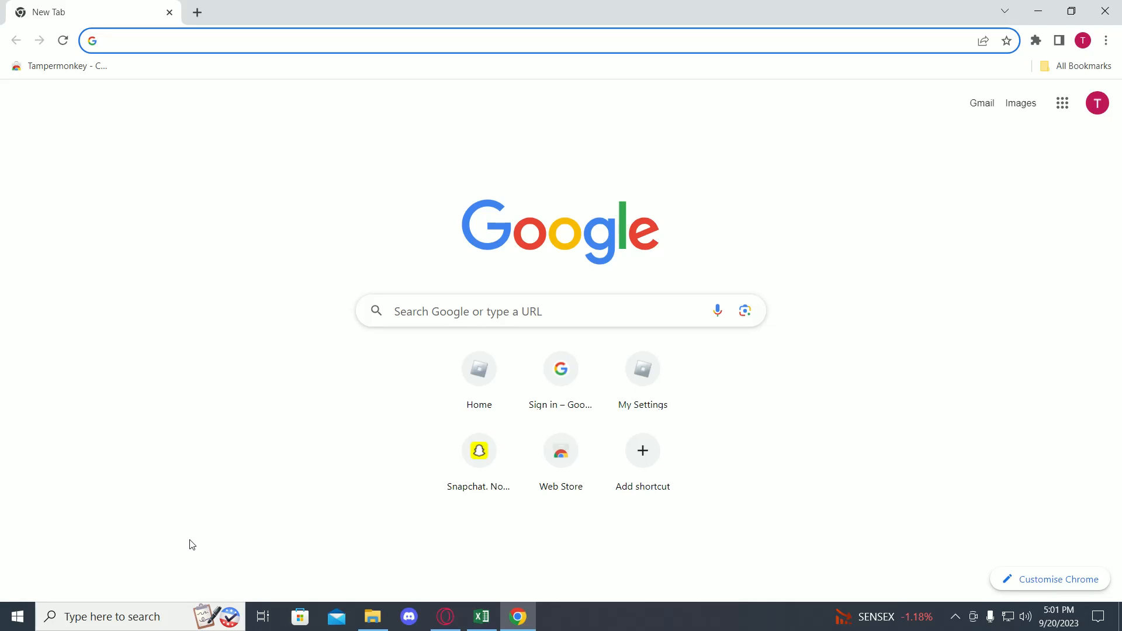
type("discord")
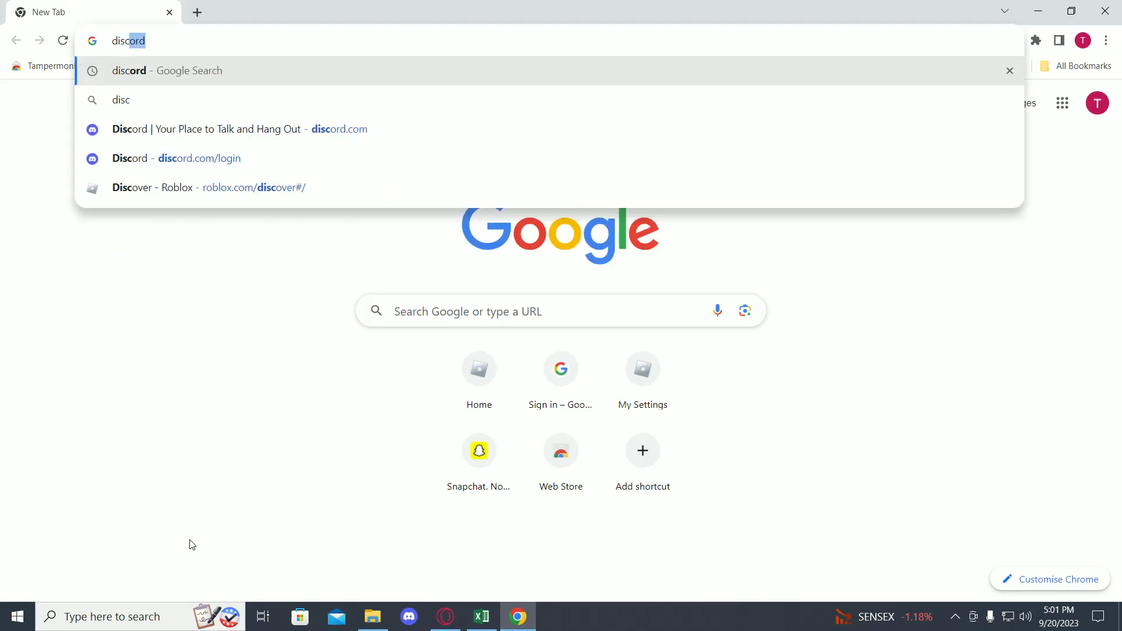
type(".")
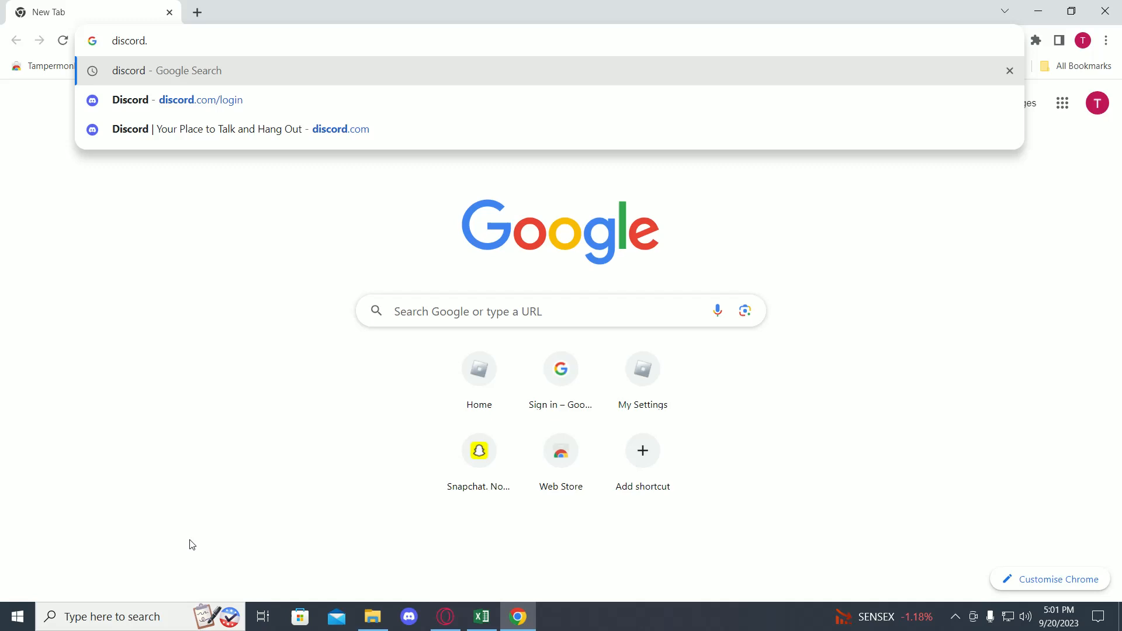
- Go to discord.com, continue to the browser login page and focus the email field
left_click(241, 129)
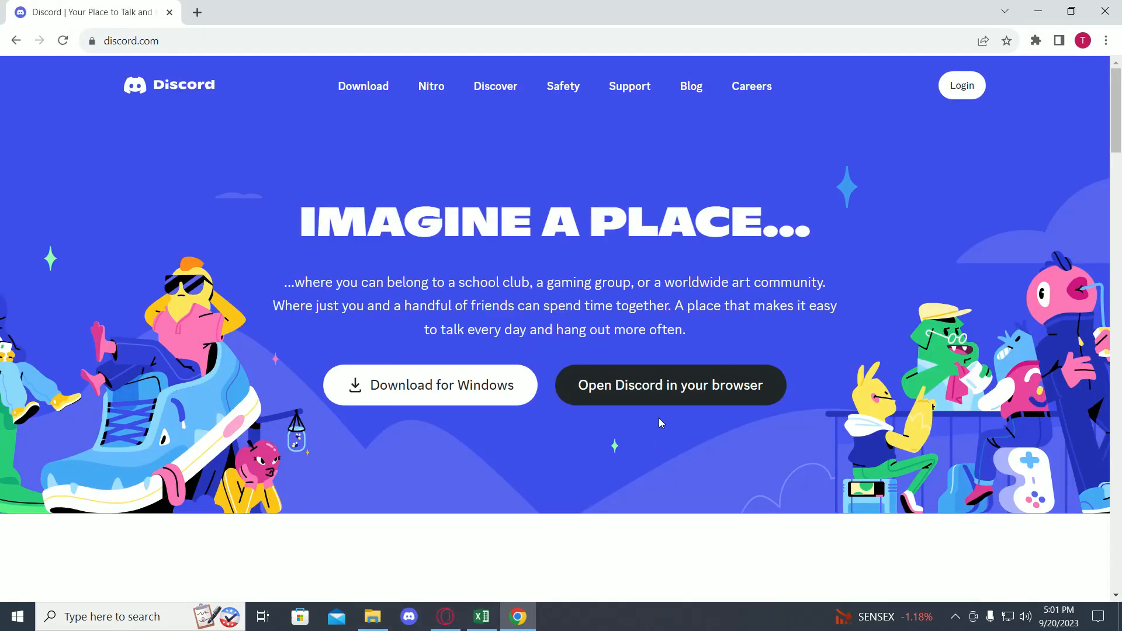
left_click(668, 385)
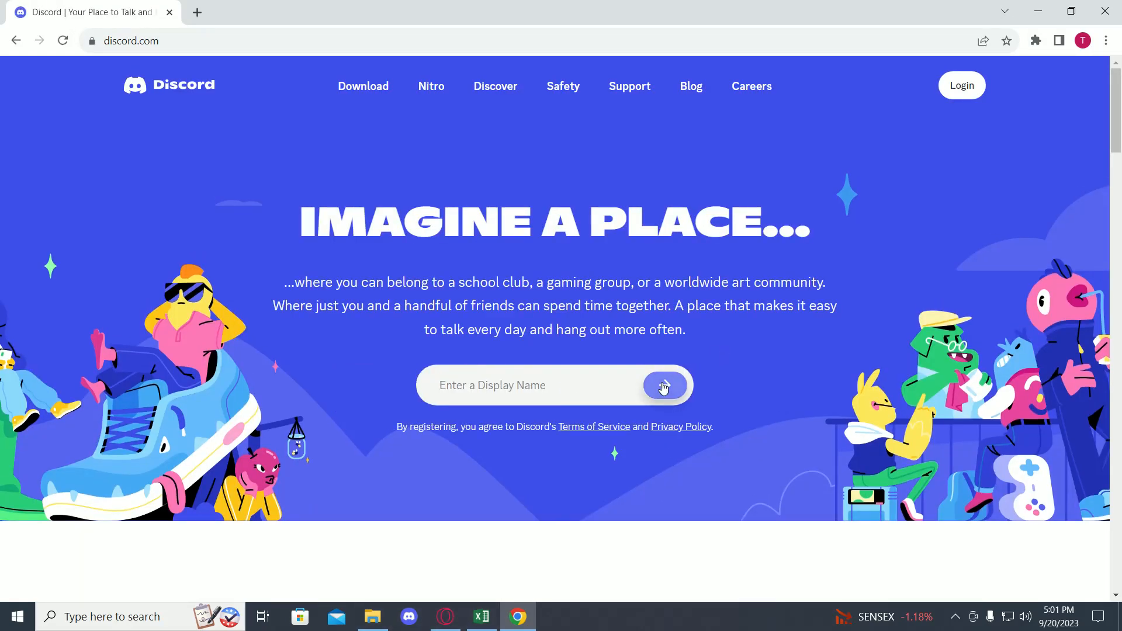
left_click(961, 86)
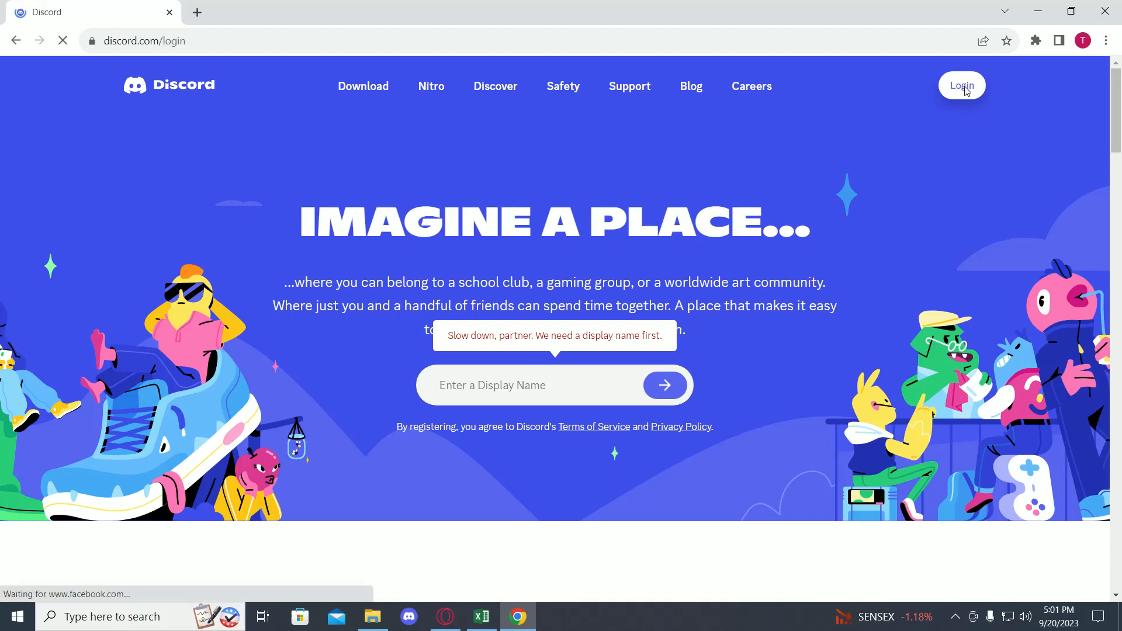
left_click(961, 85)
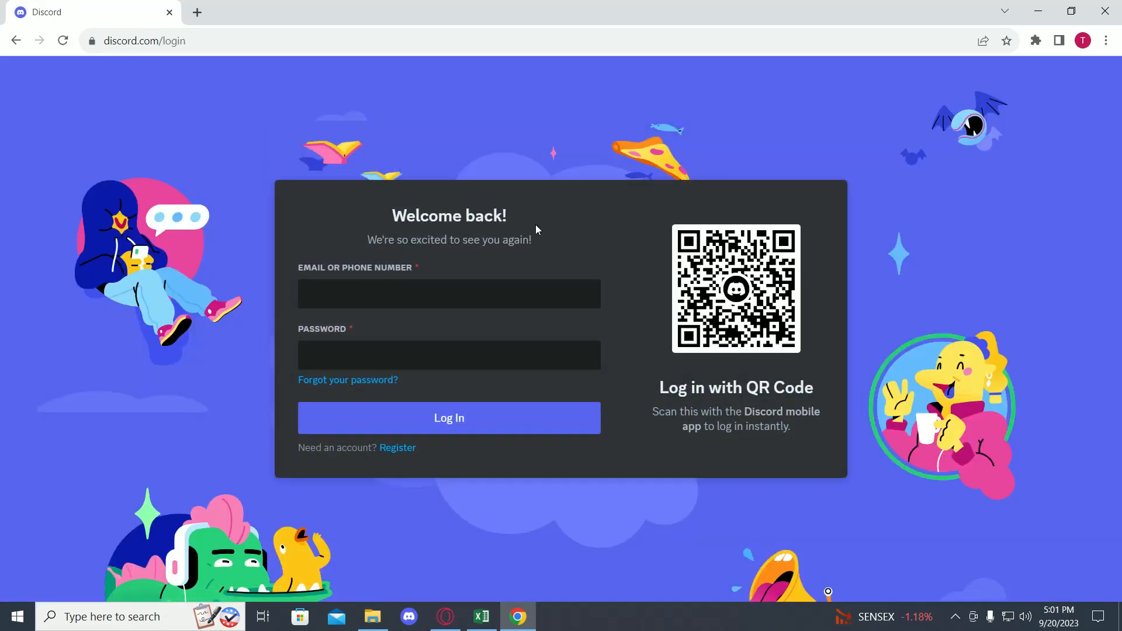
left_click(448, 293)
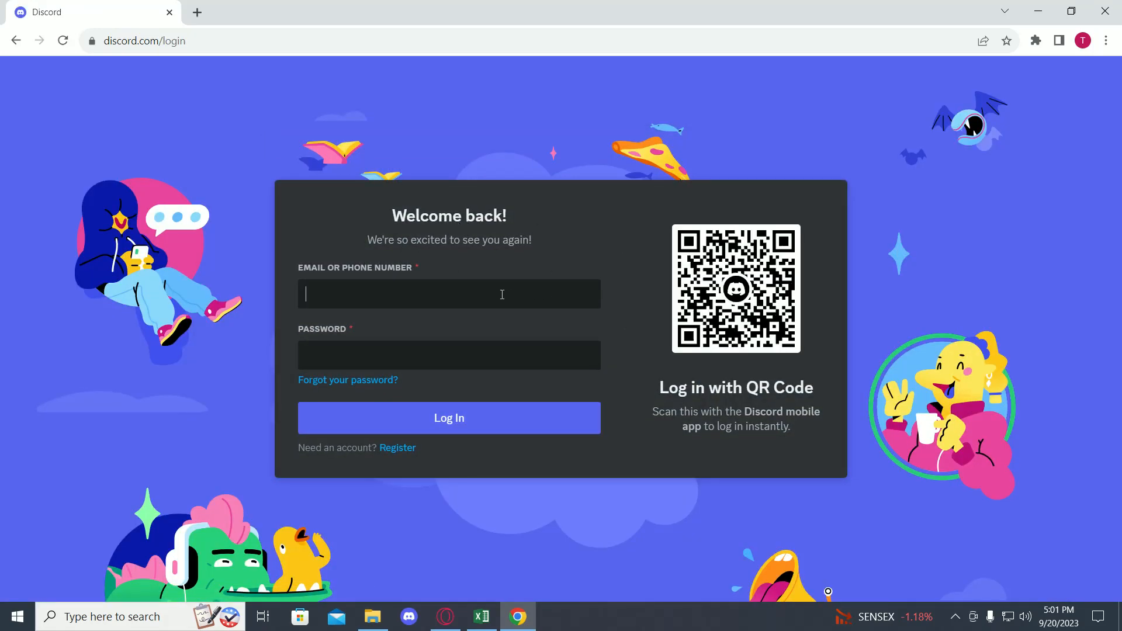
- Inspect the email field so DevTools shows its HTML element and styles
right_click(449, 293)
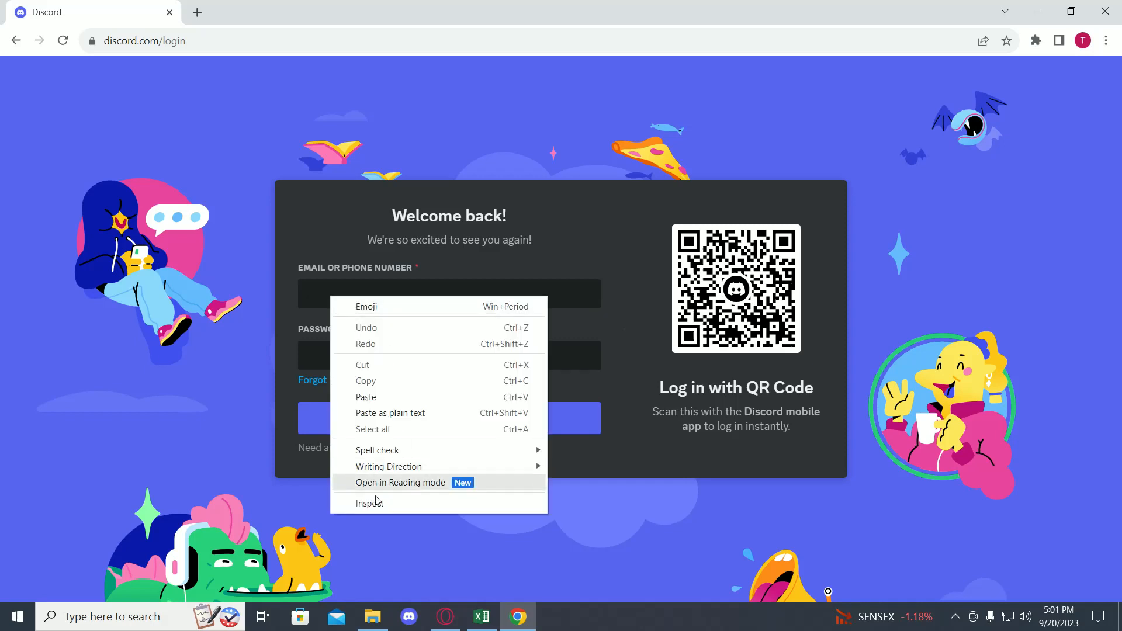
left_click(369, 503)
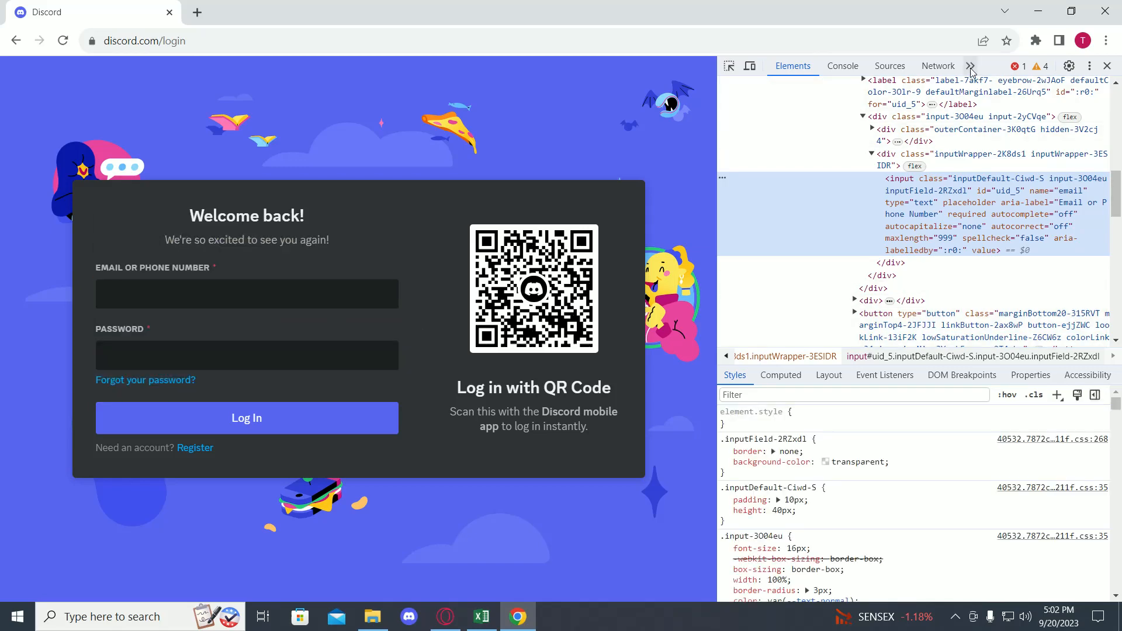
- Switch DevTools to the Application panel and view discord.com's Local storage entries with the Token key
left_click(970, 66)
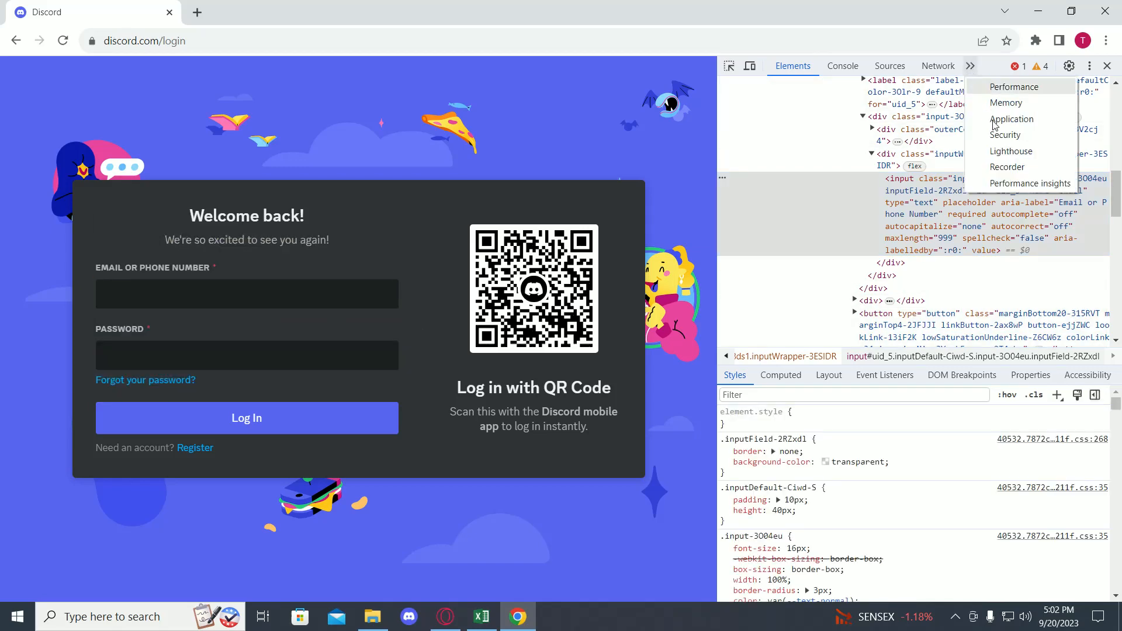
left_click(1012, 120)
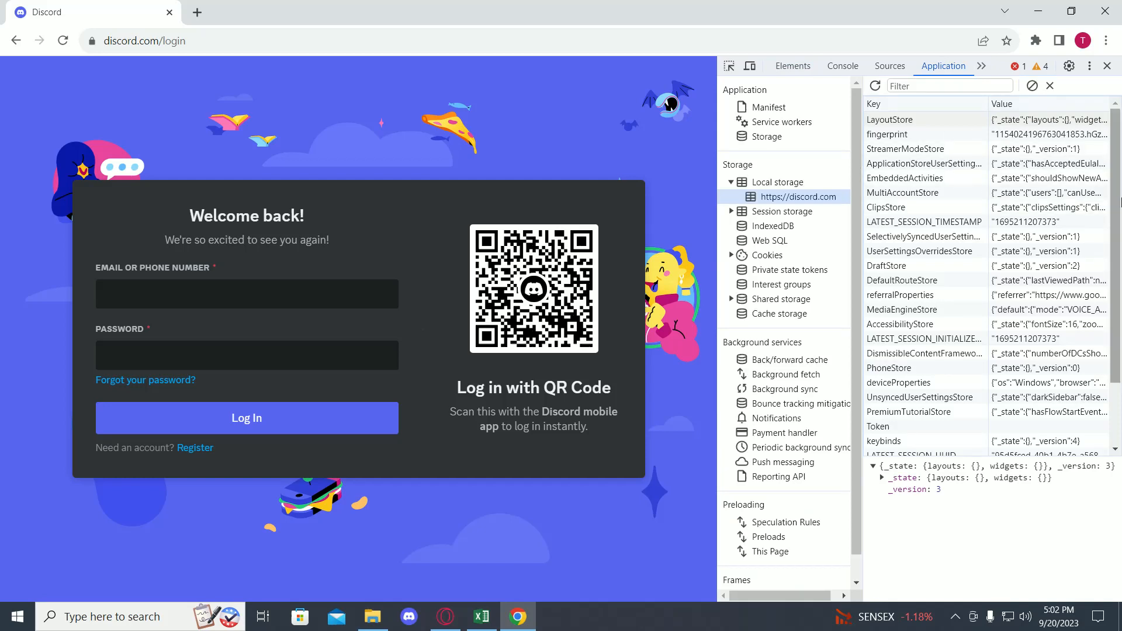
scroll("down", 3)
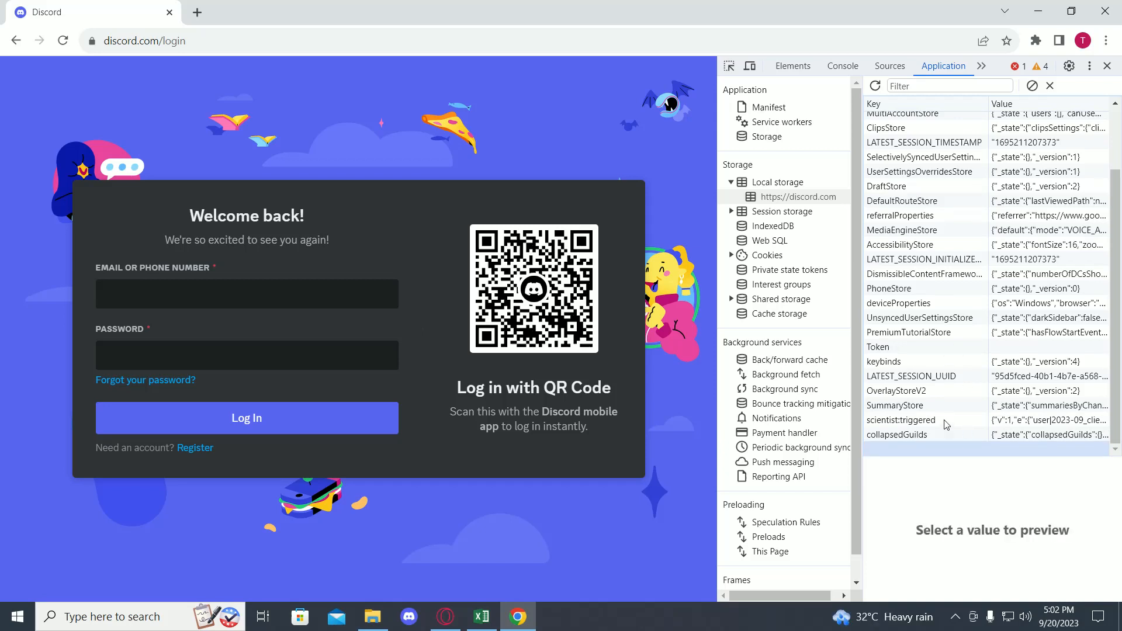
mouse_move(931, 457)
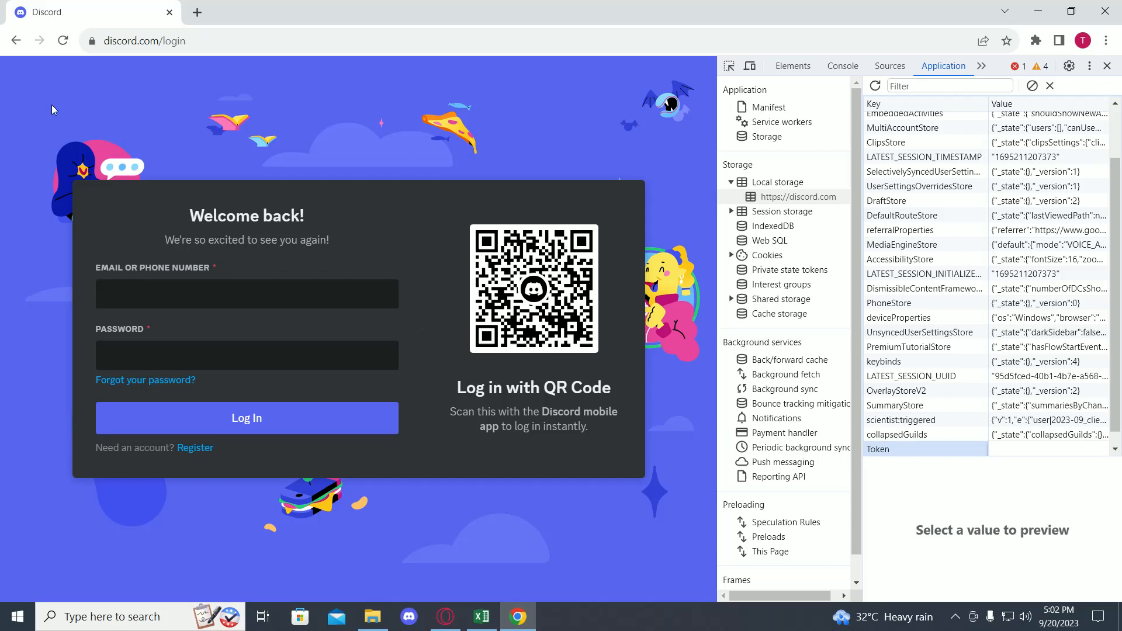
mouse_move(77, 100)
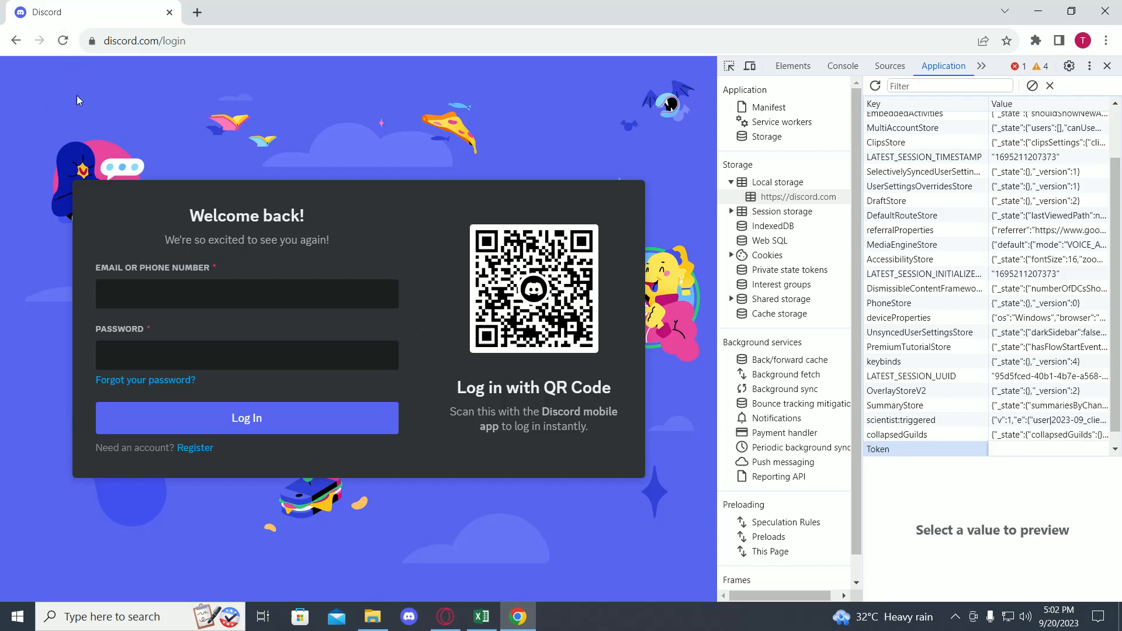
mouse_move(250, 111)
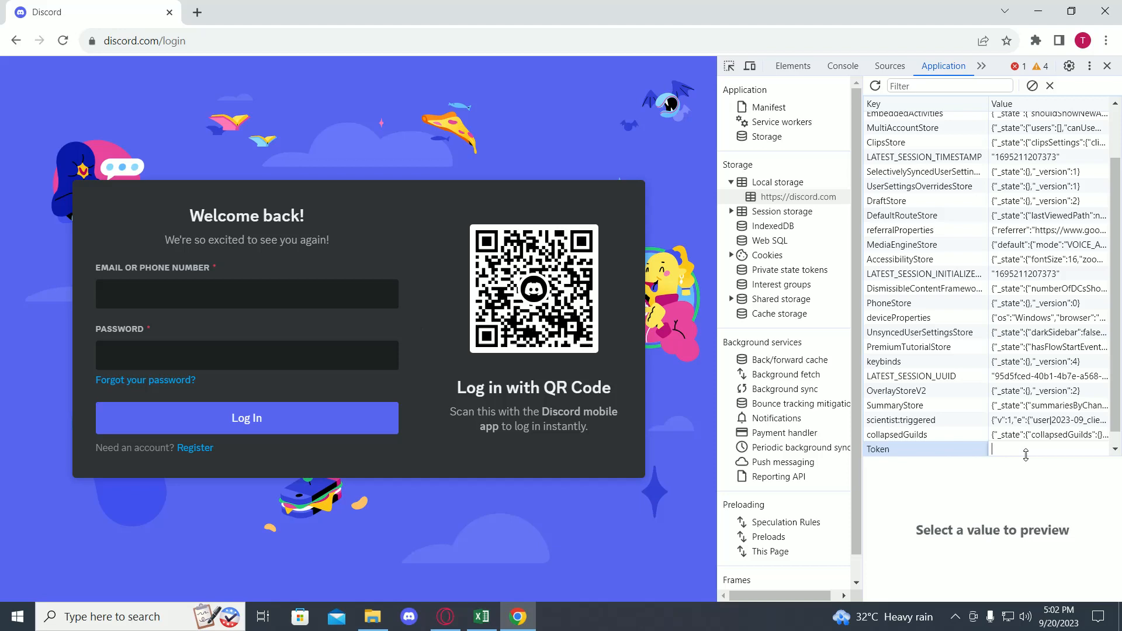
mouse_move(835, 478)
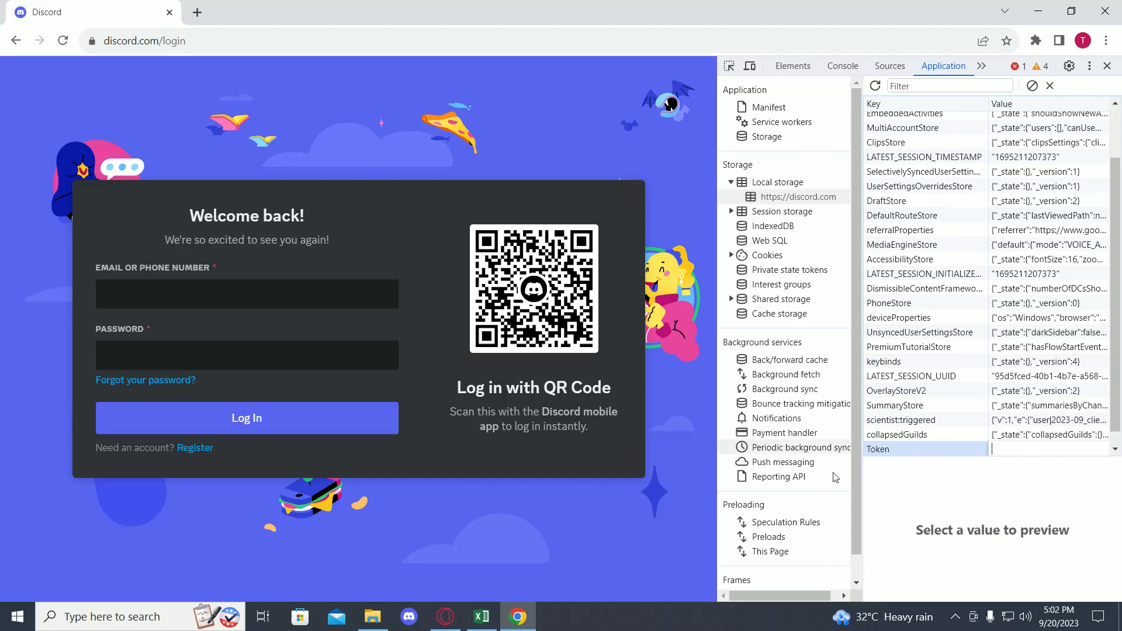